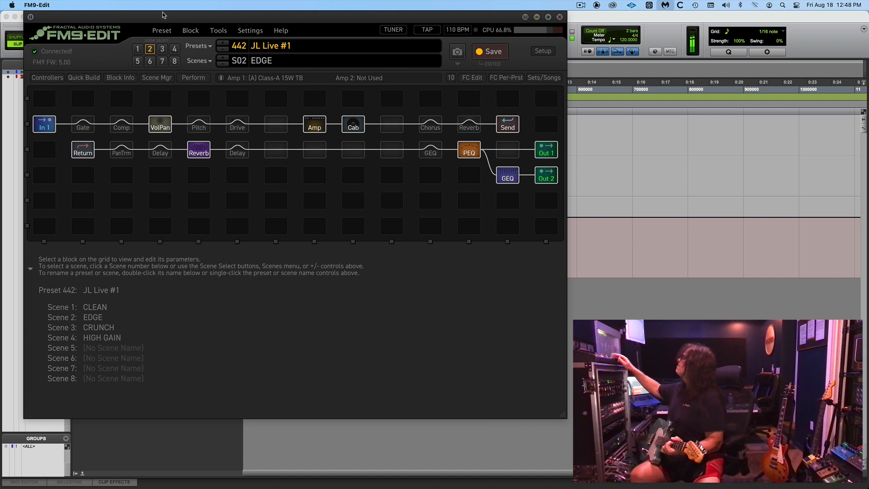
Engage the Chorus block on the grid for scene S02 EDGE so it shows active
click(430, 124)
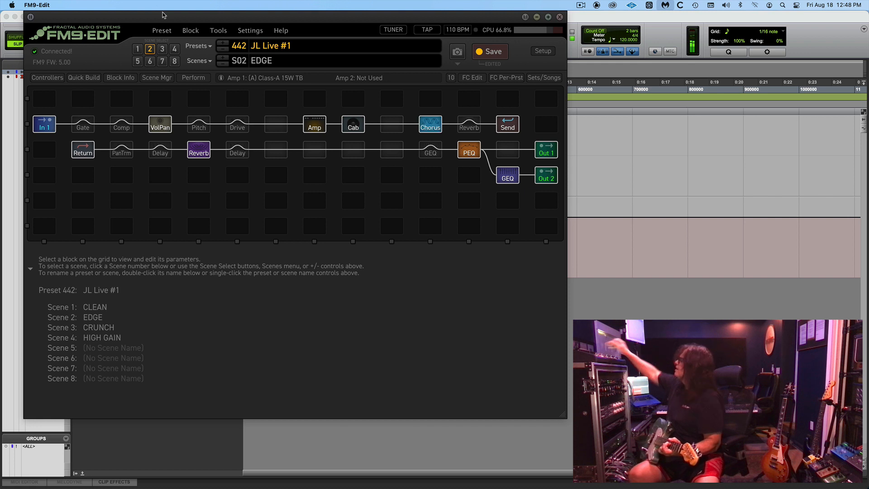
click(237, 149)
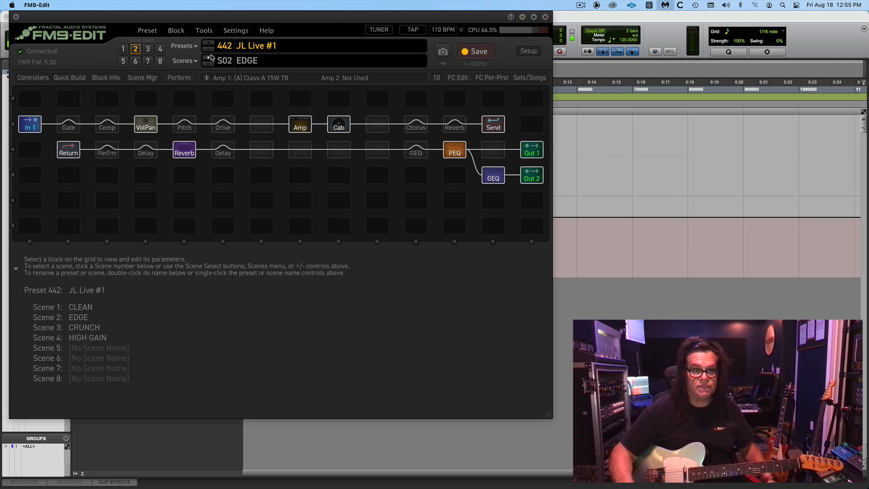
mouse_move(237, 21)
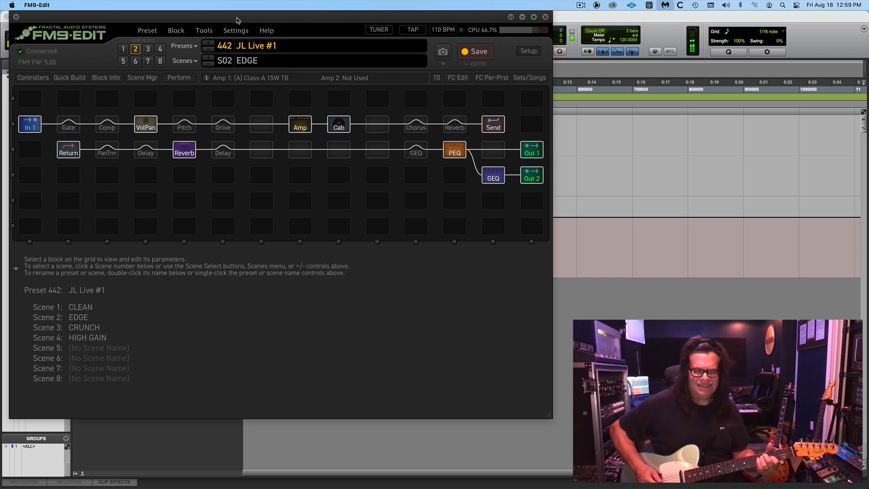
mouse_move(179, 3)
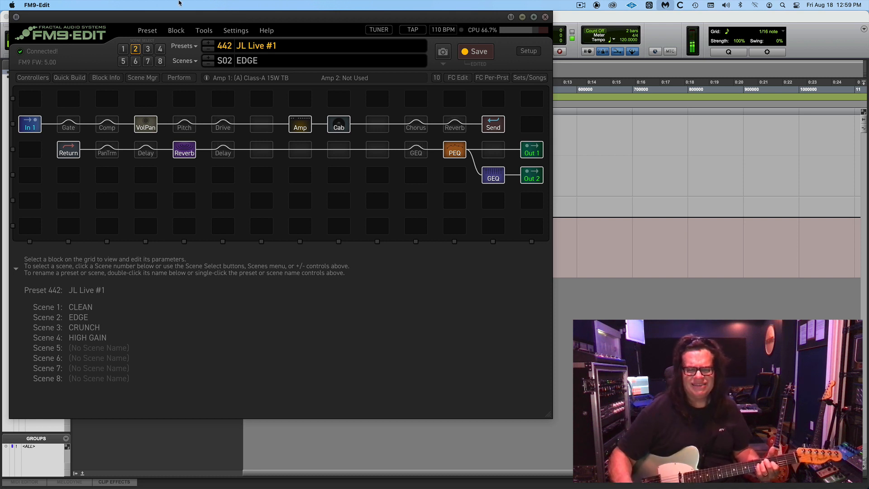
Engage Chorus, view Delay 1 and Delay 2 parameters, then return to the Chorus block
click(415, 123)
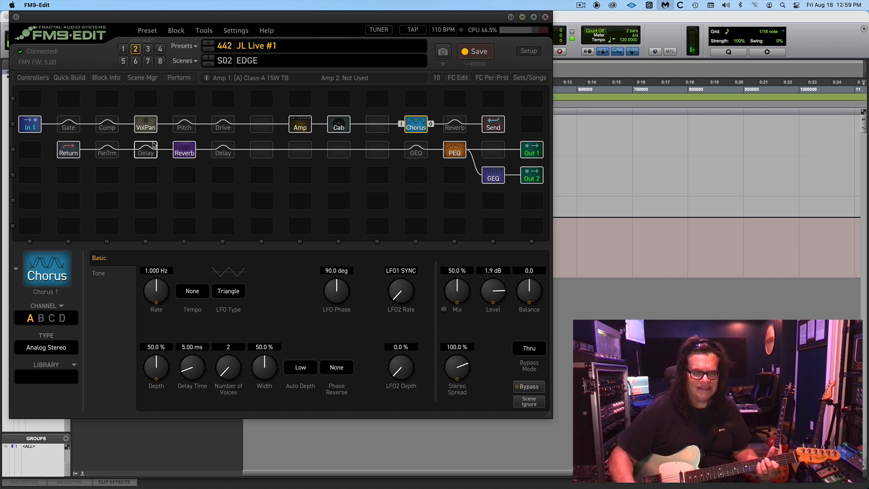
click(145, 151)
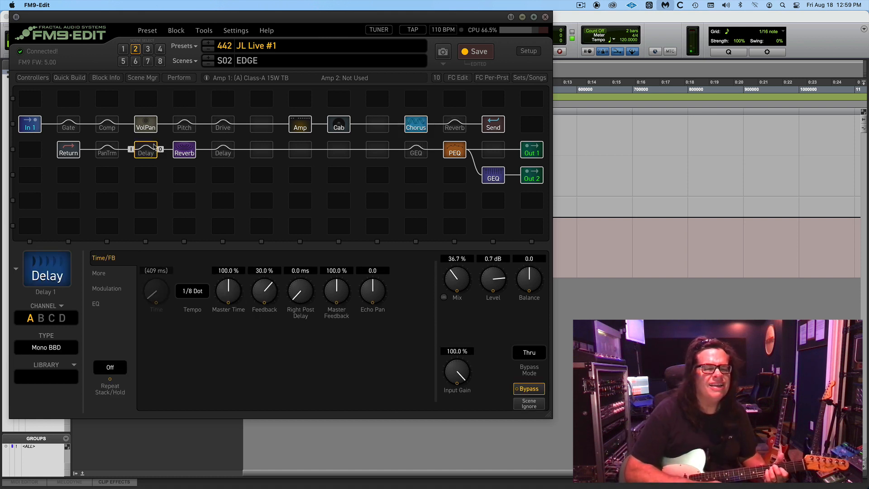
click(222, 152)
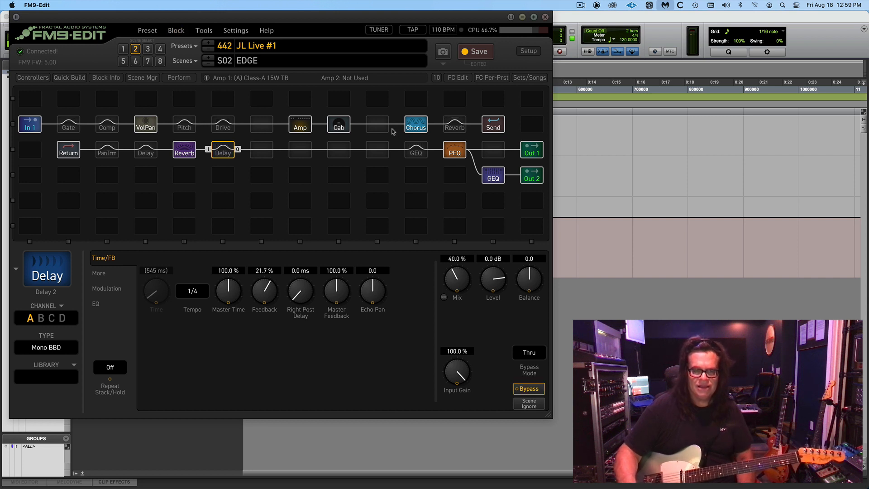
click(415, 124)
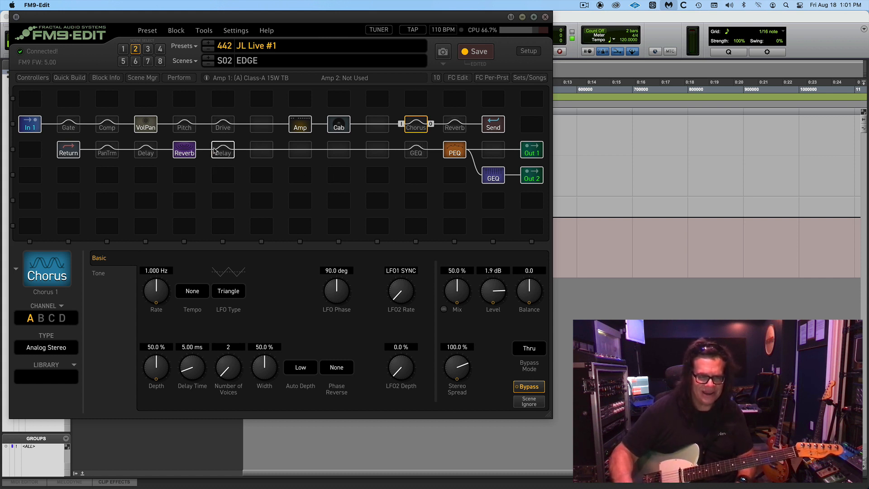
Select the second-row Delay block to show Delay 2's settings in the block editor
click(222, 150)
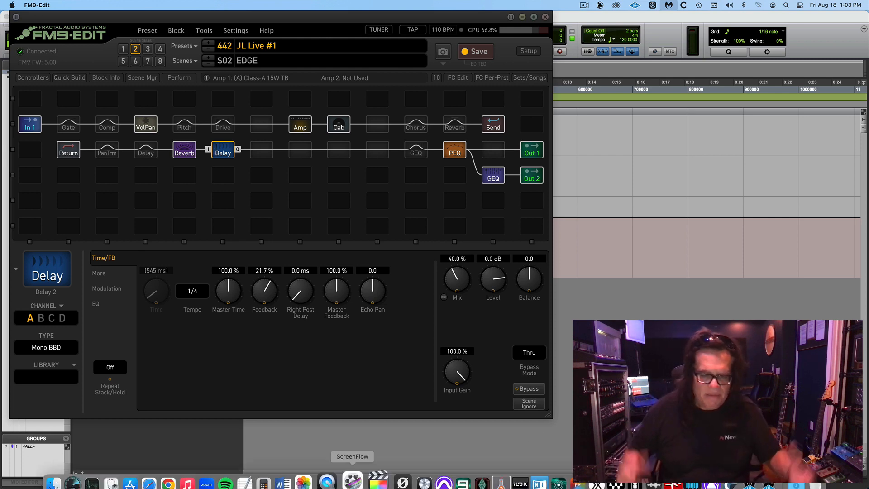
Select an item on the bottom bar while Delay 2 (Mono BBD, 40% mix, 1/4 tempo) stays open
click(352, 474)
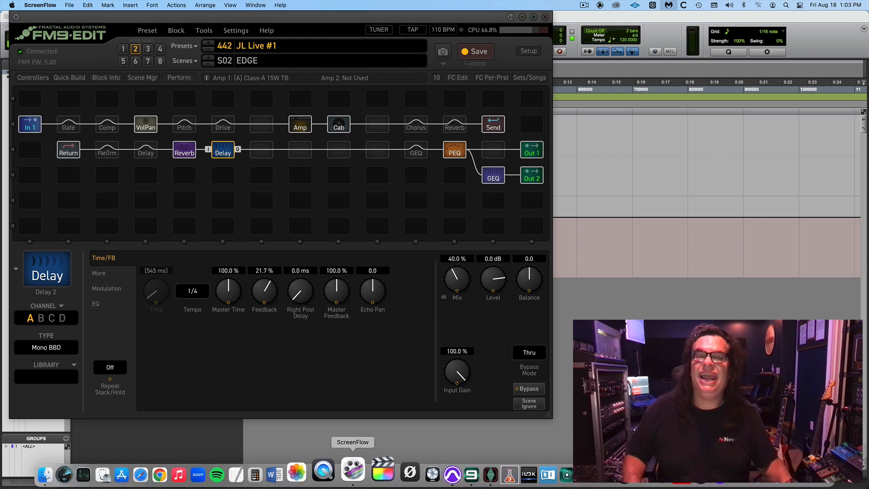